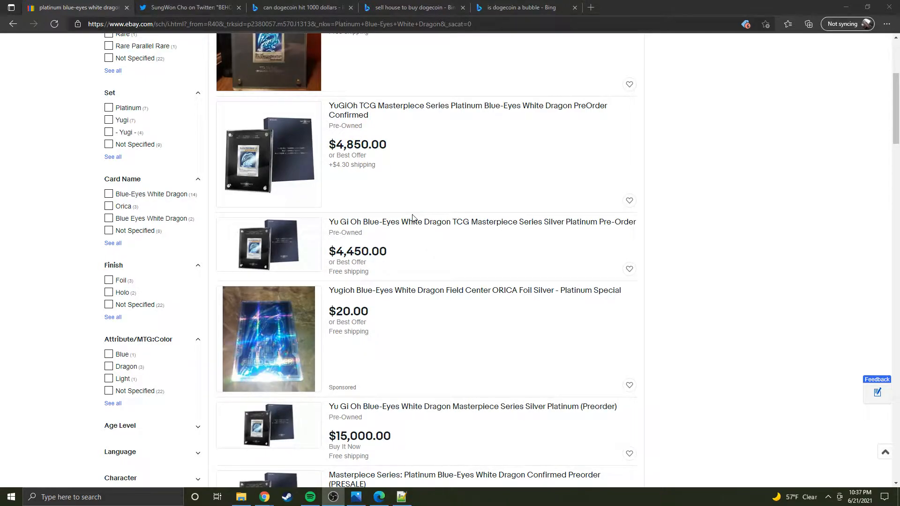
mouse_move(484, 149)
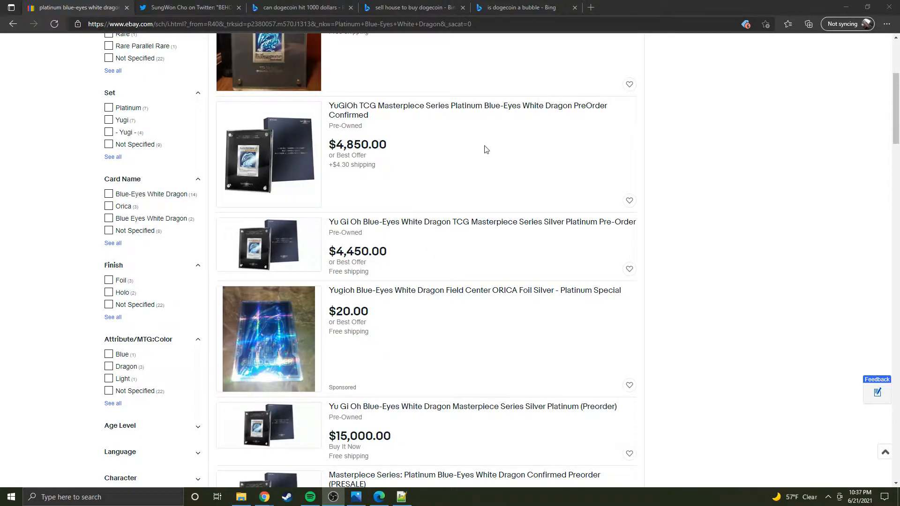
mouse_move(465, 136)
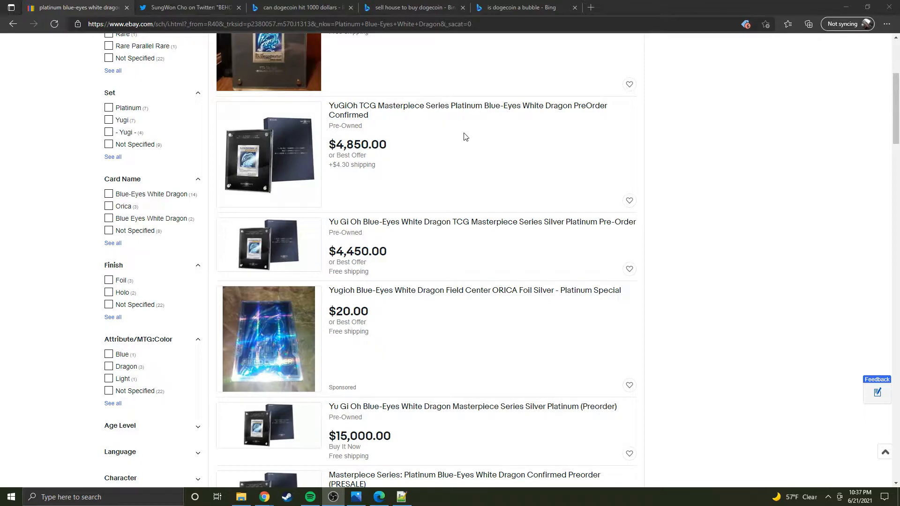
Bring up the saved Yu-Gi-Oh! Platinum Blue-Eyes White Dragon preorder confirmation screenshot in Photos.
scroll(up, 3)
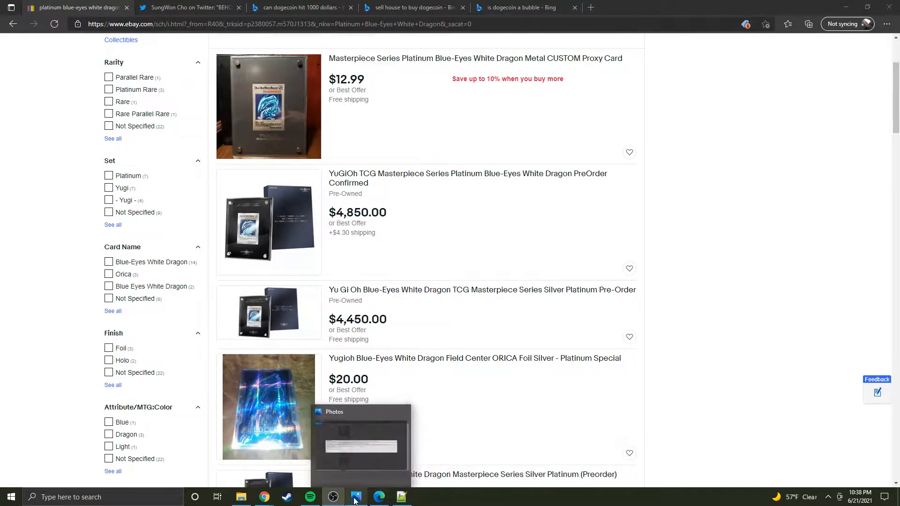
click(356, 497)
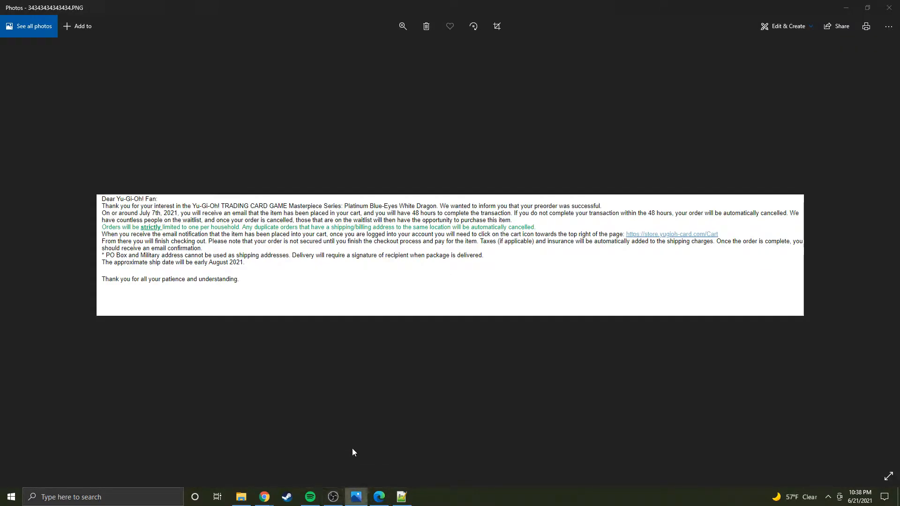
mouse_move(572, 350)
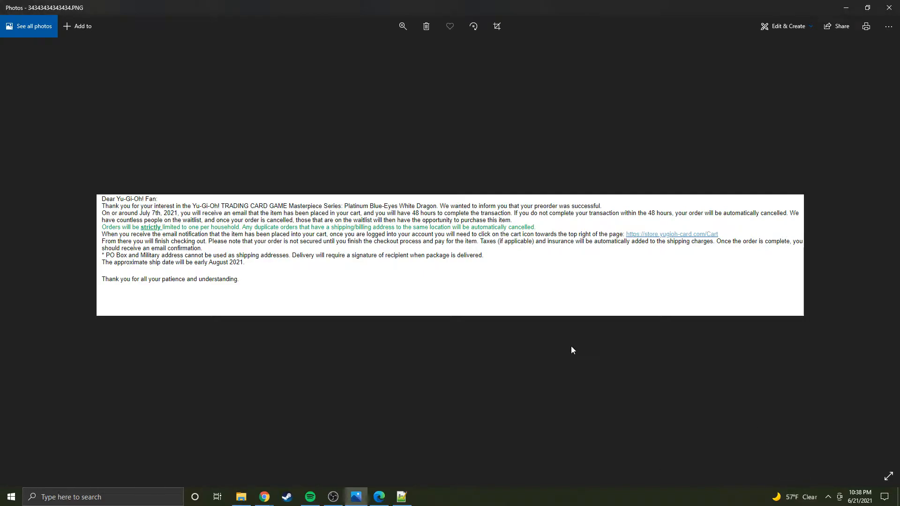
mouse_move(267, 238)
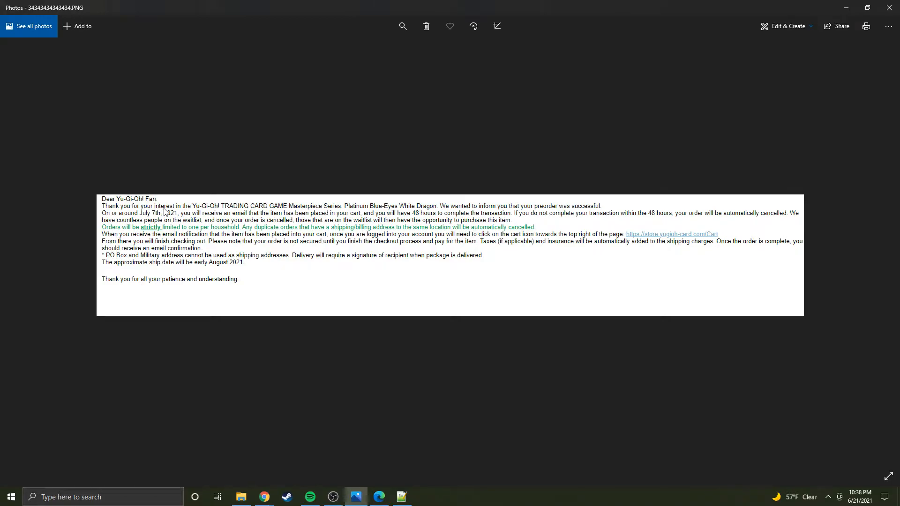
mouse_move(313, 151)
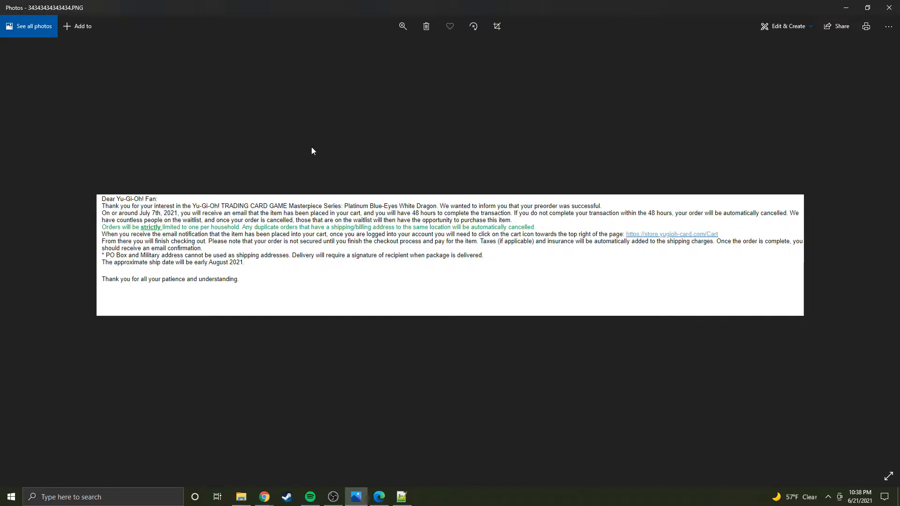
mouse_move(329, 116)
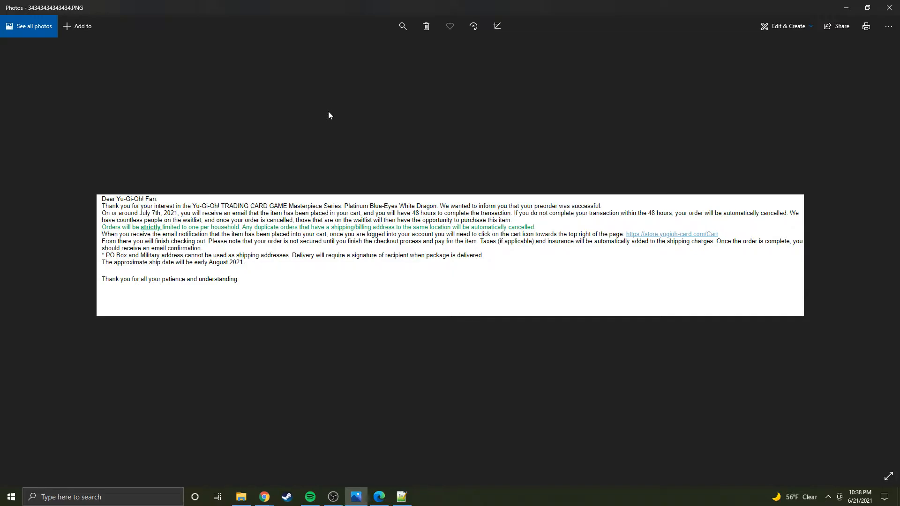
mouse_move(277, 201)
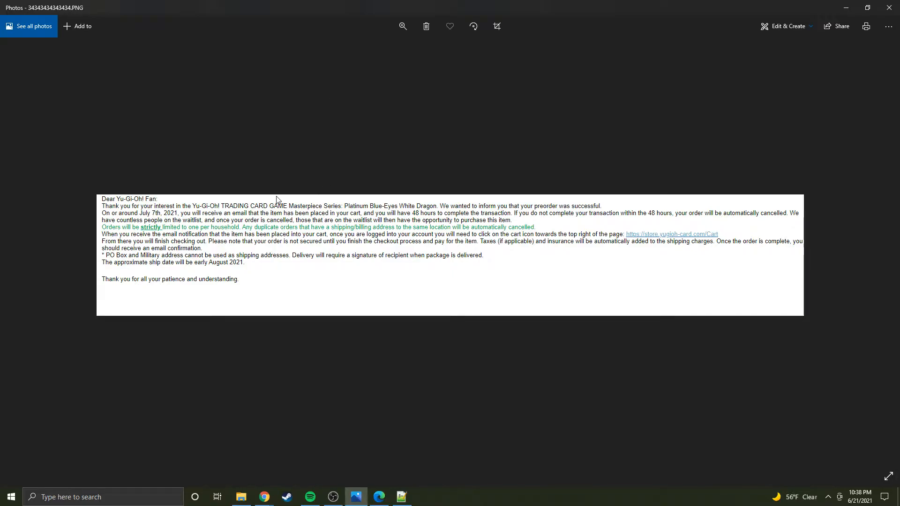
mouse_move(314, 160)
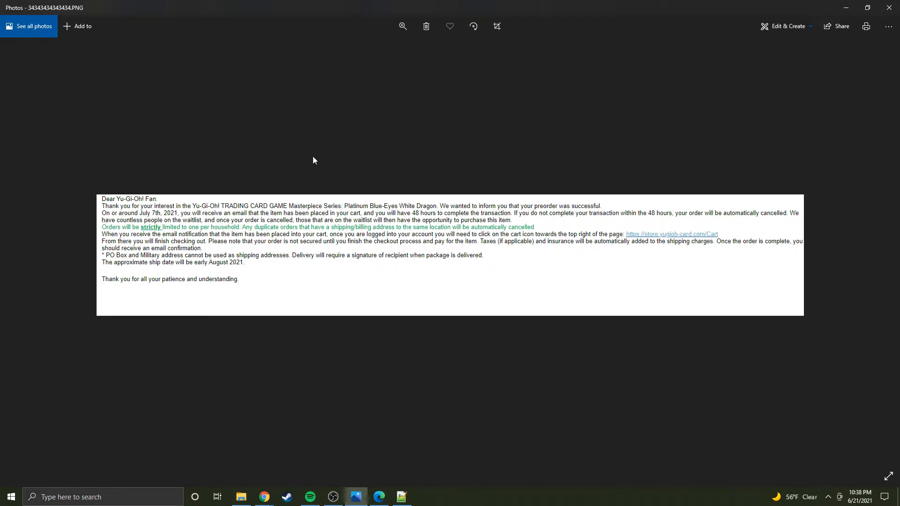
mouse_move(433, 4)
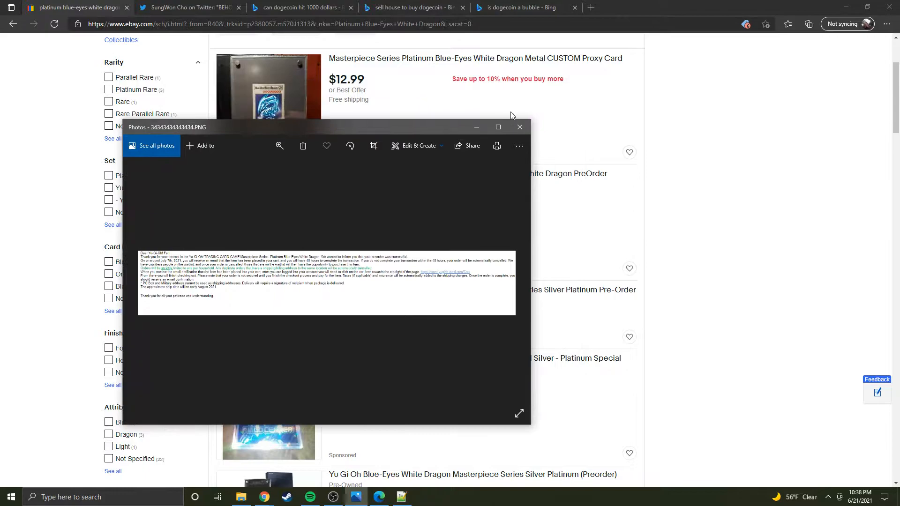
mouse_move(477, 127)
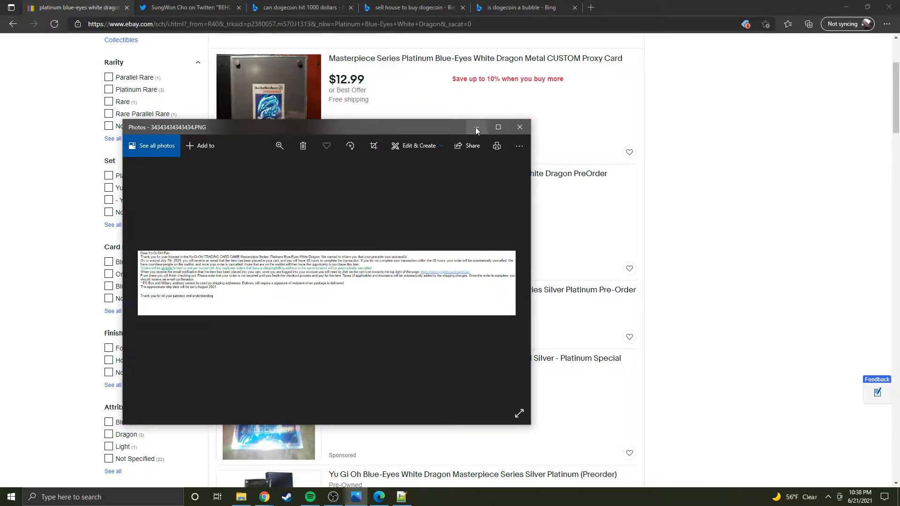
mouse_move(477, 127)
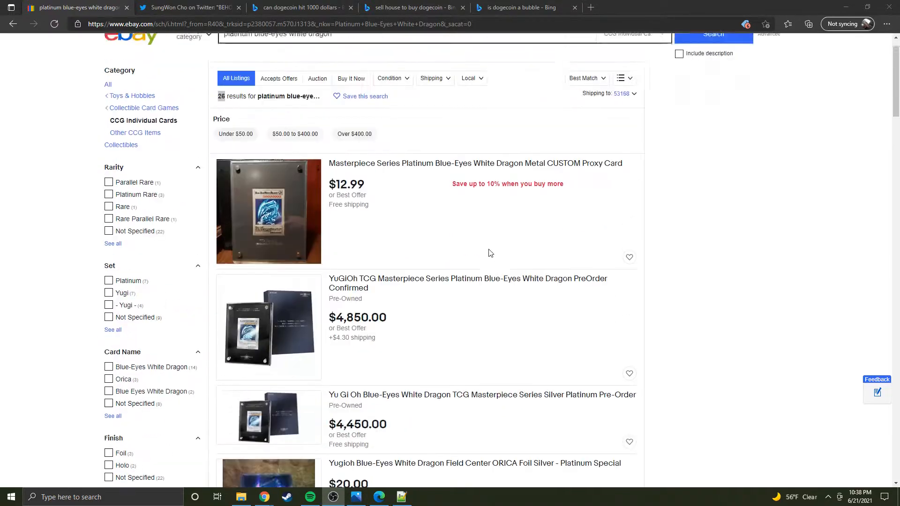
Scroll down through the Platinum Blue-Eyes White Dragon eBay listings.
scroll(up, 3)
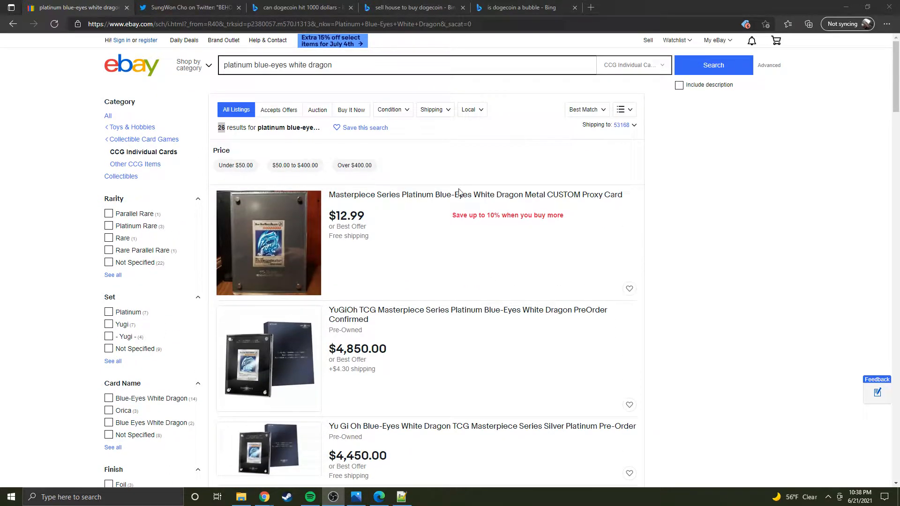
scroll(down, 3)
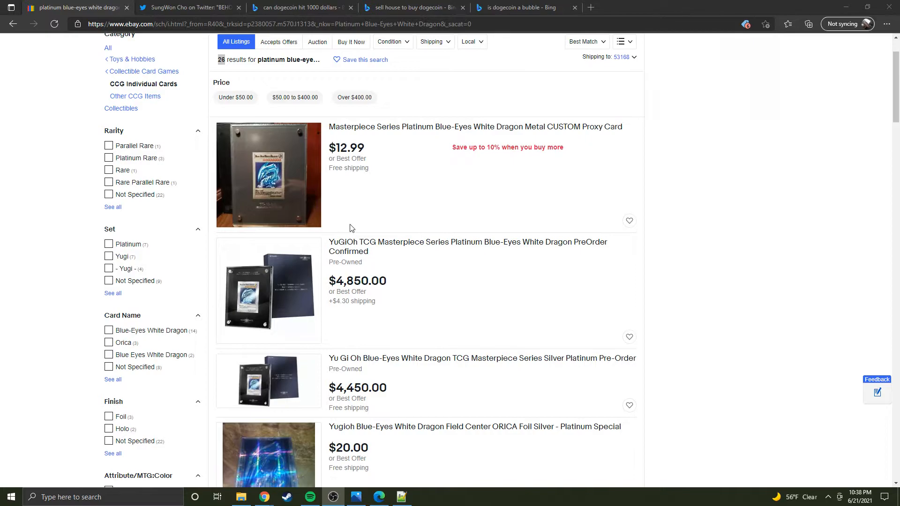
scroll(down, 3)
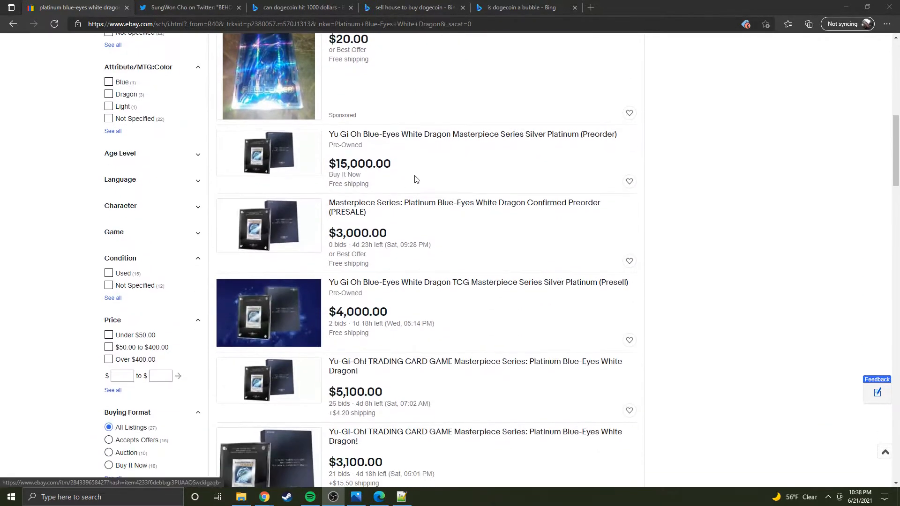
mouse_move(346, 197)
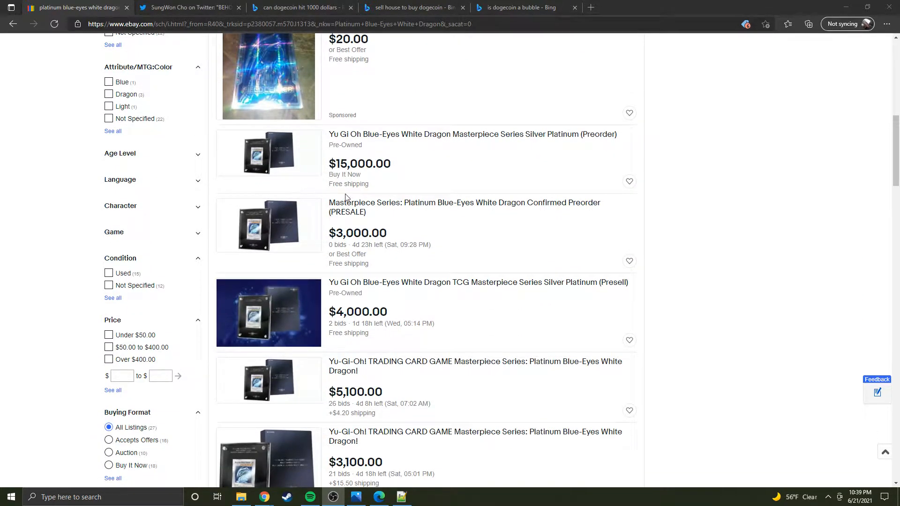
scroll(down, 3)
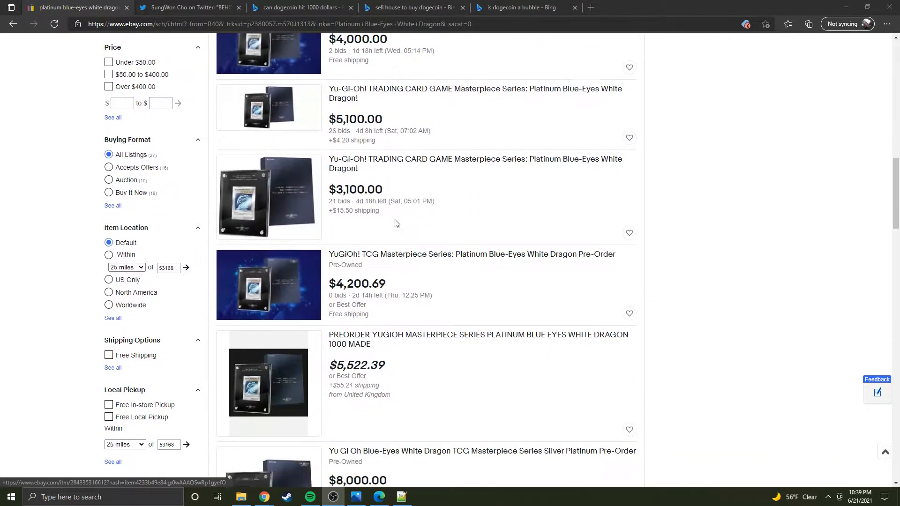
scroll(down, 3)
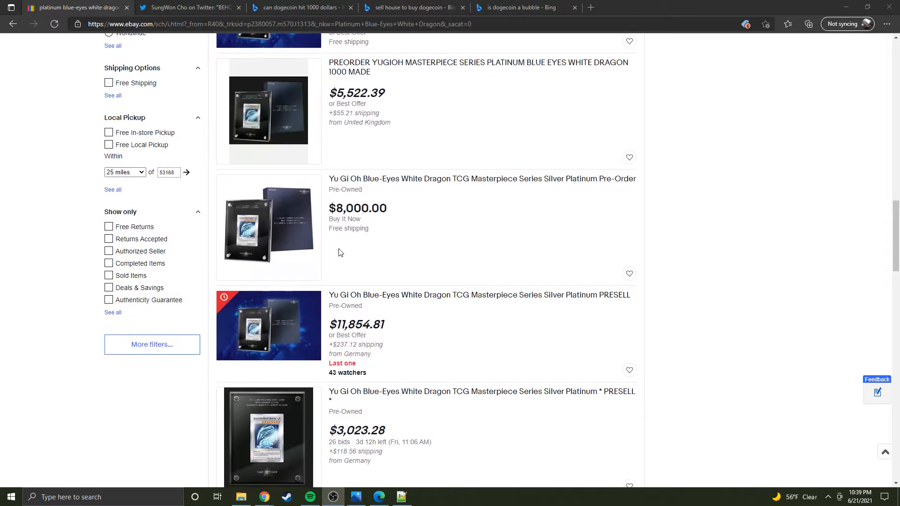
scroll(up, 3)
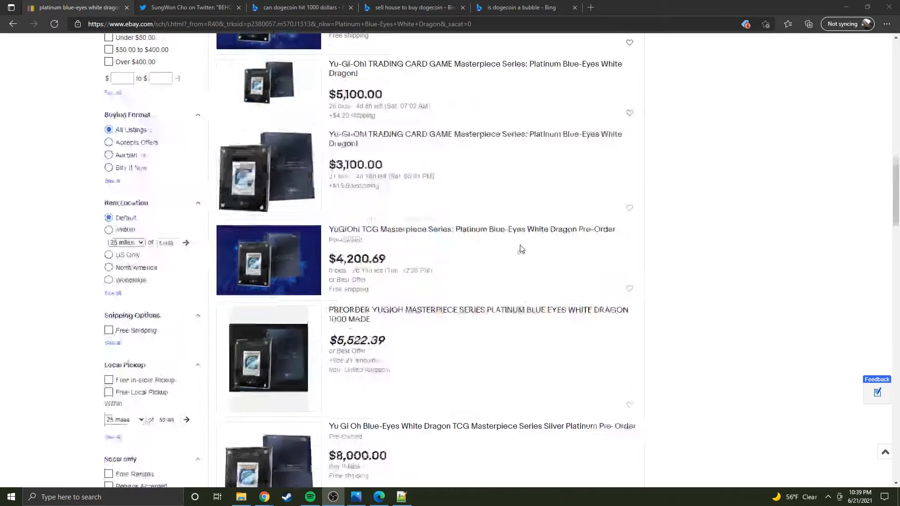
scroll(down, 3)
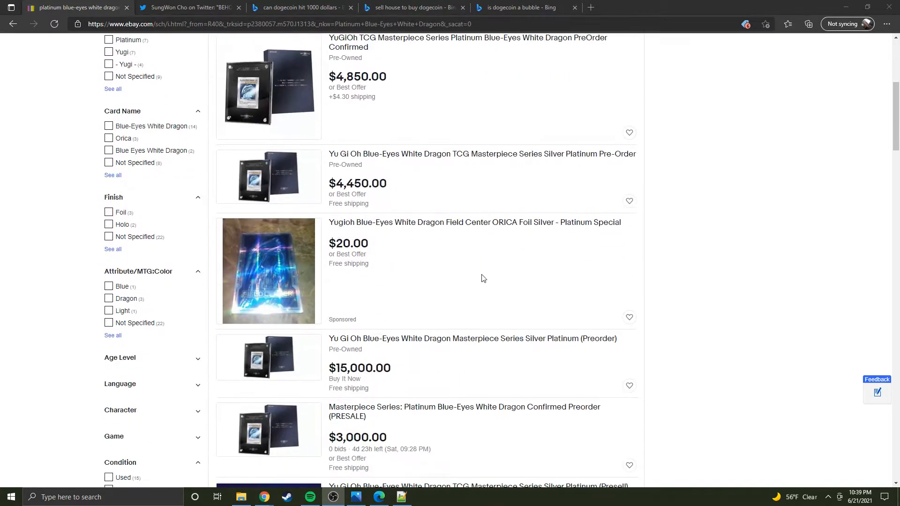
scroll(up, 3)
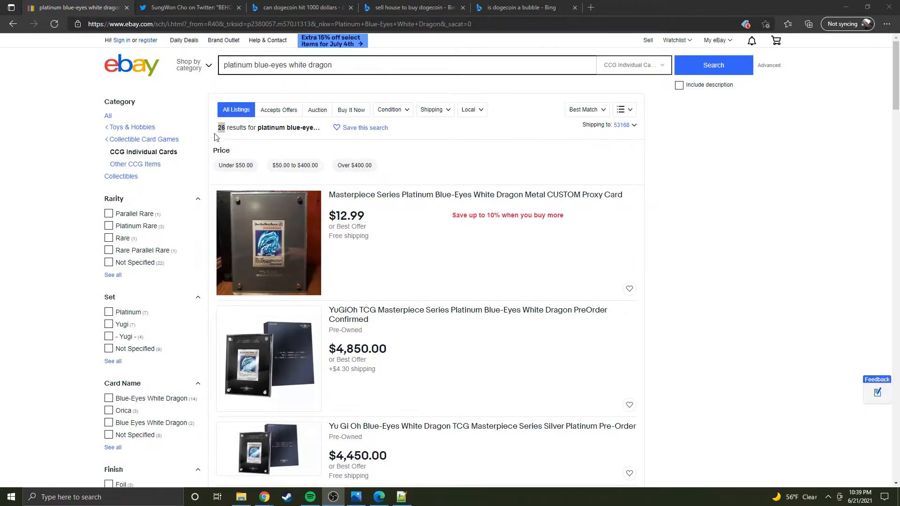
mouse_move(337, 291)
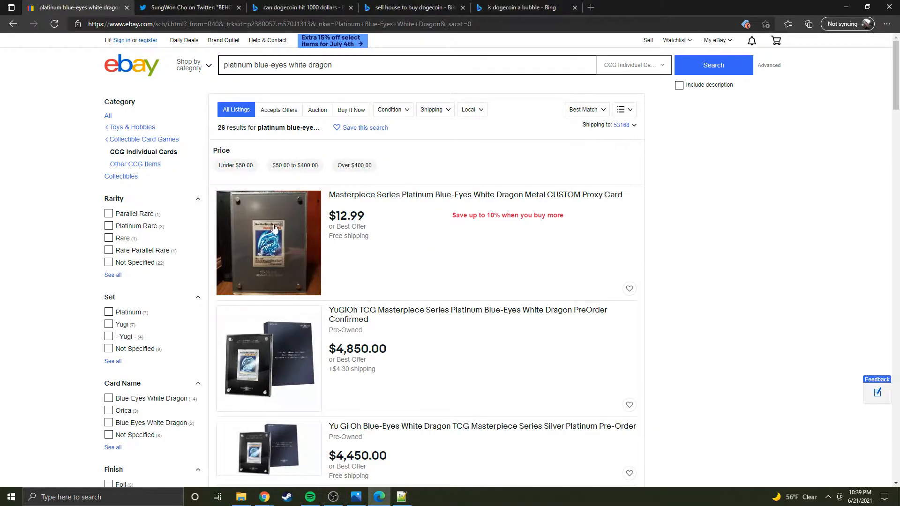
mouse_move(422, 234)
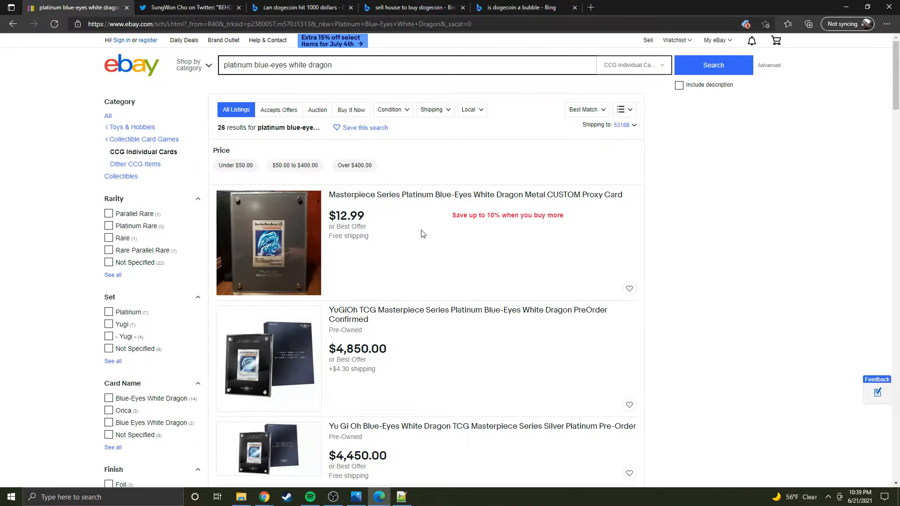
scroll(down, 3)
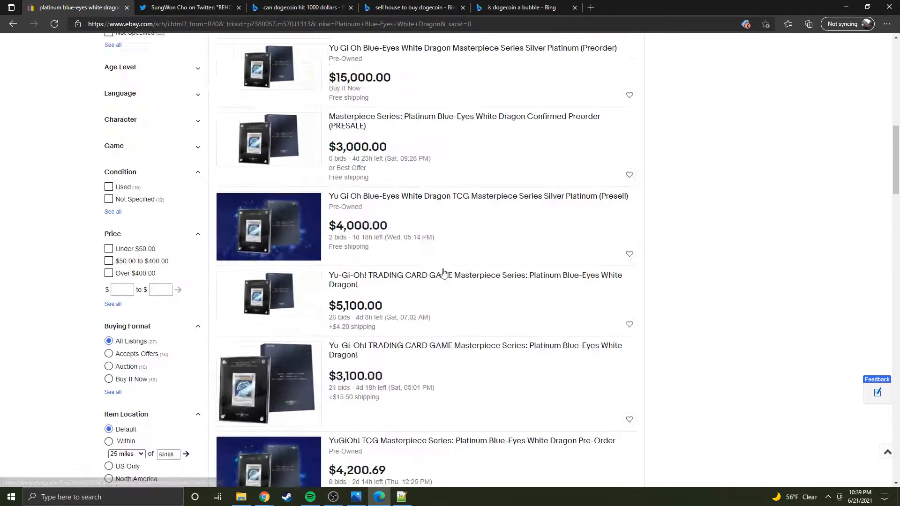
scroll(down, 3)
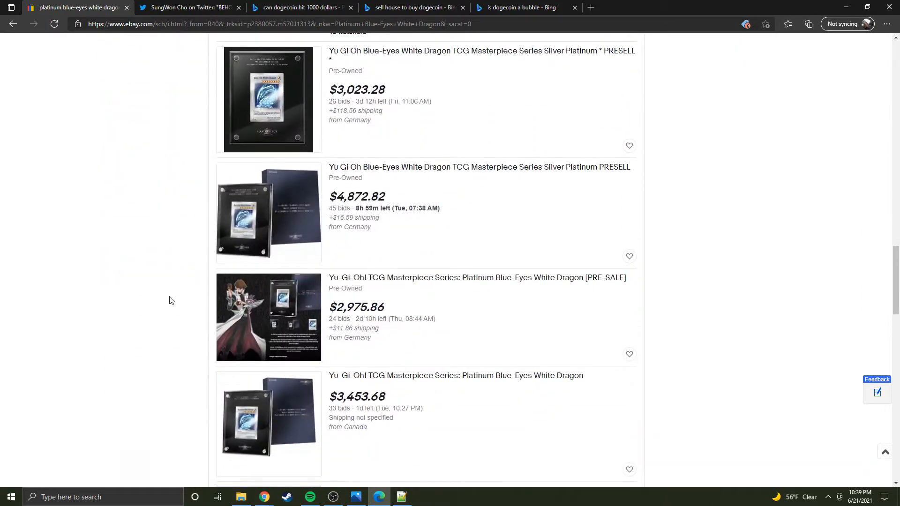
scroll(down, 3)
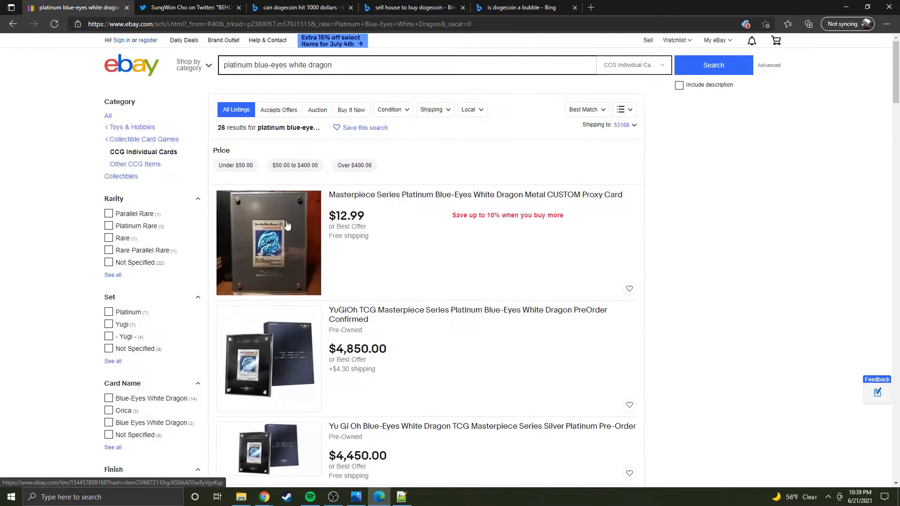
scroll(down, 3)
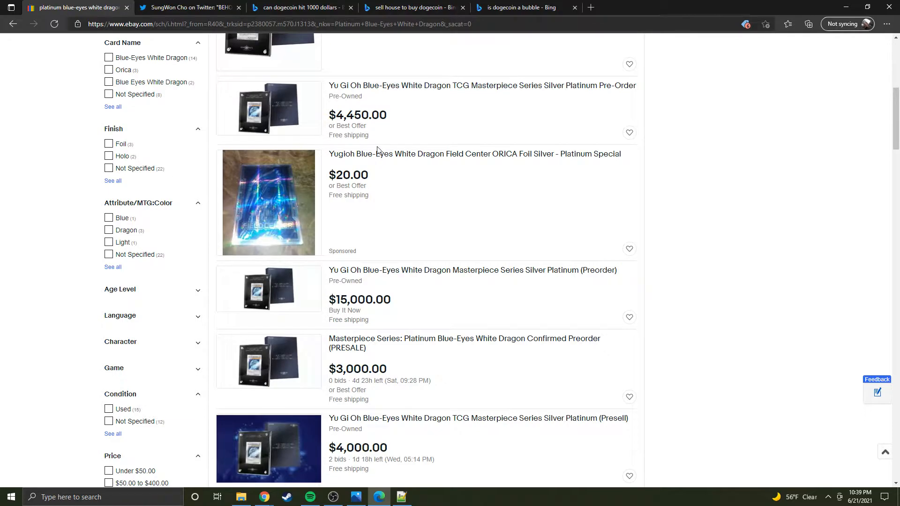
scroll(down, 3)
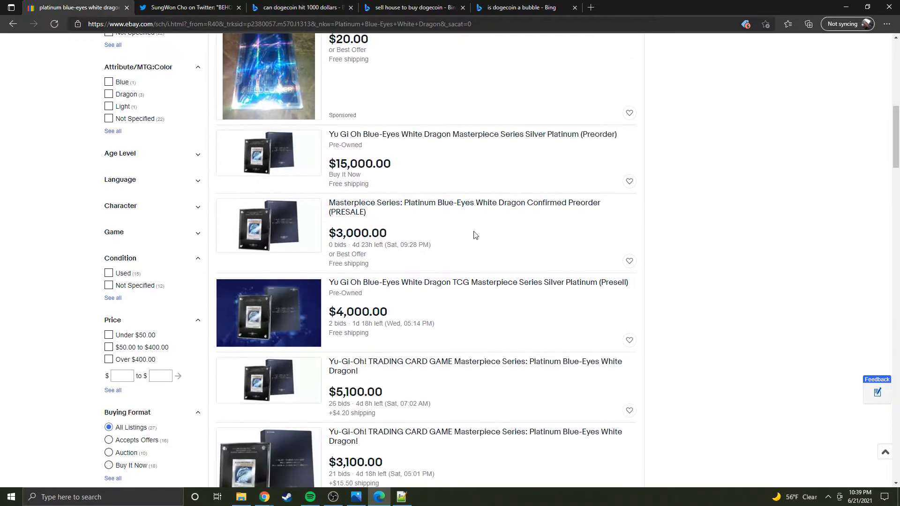
Select the browser tab and scroll the results down again, then back up.
click(187, 7)
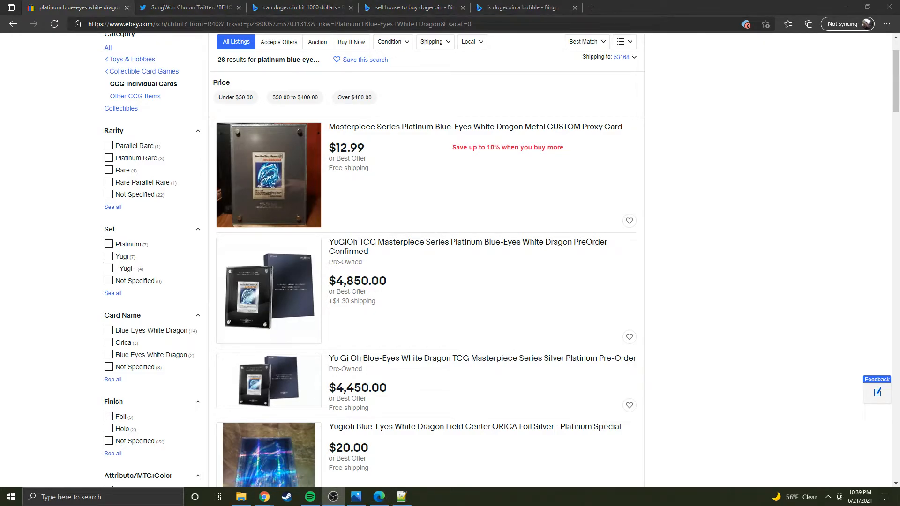
scroll(down, 3)
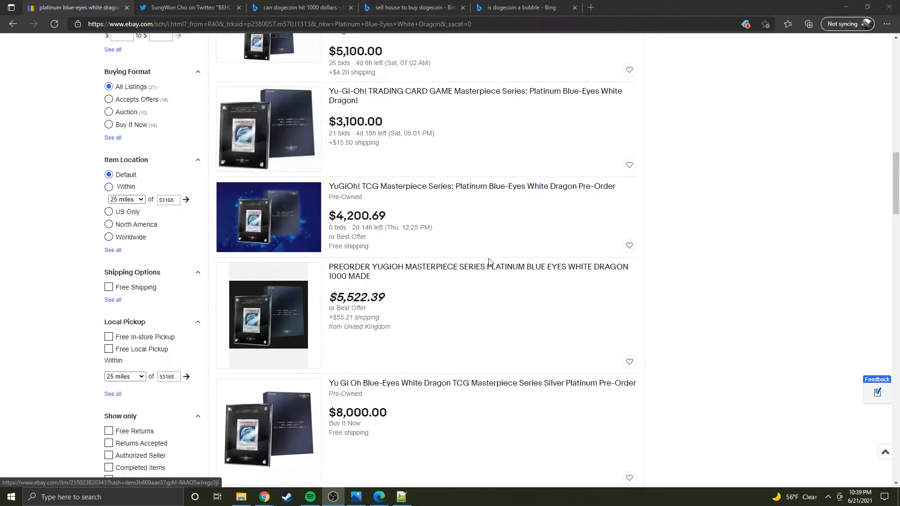
scroll(down, 3)
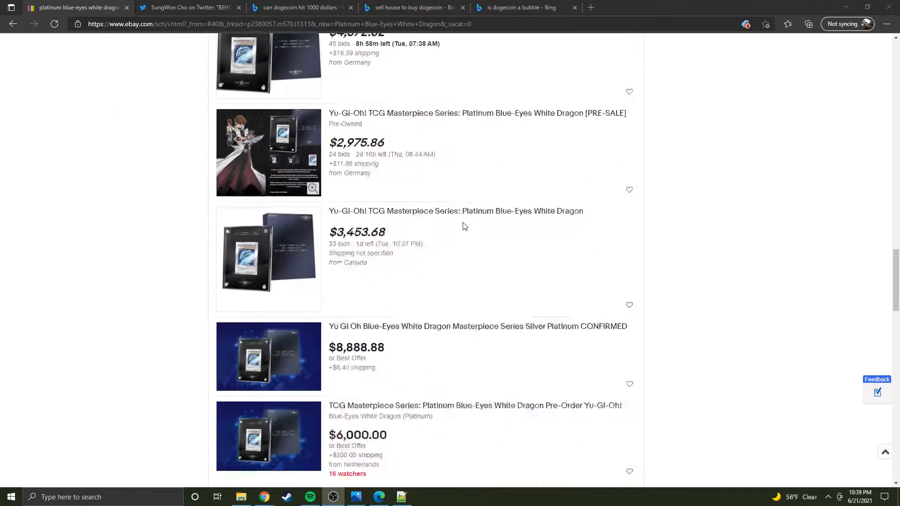
scroll(down, 3)
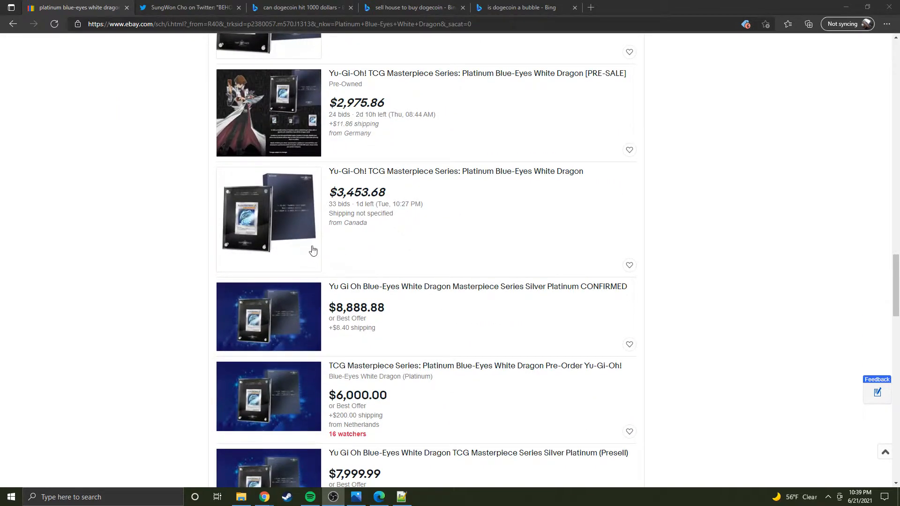
scroll(down, 3)
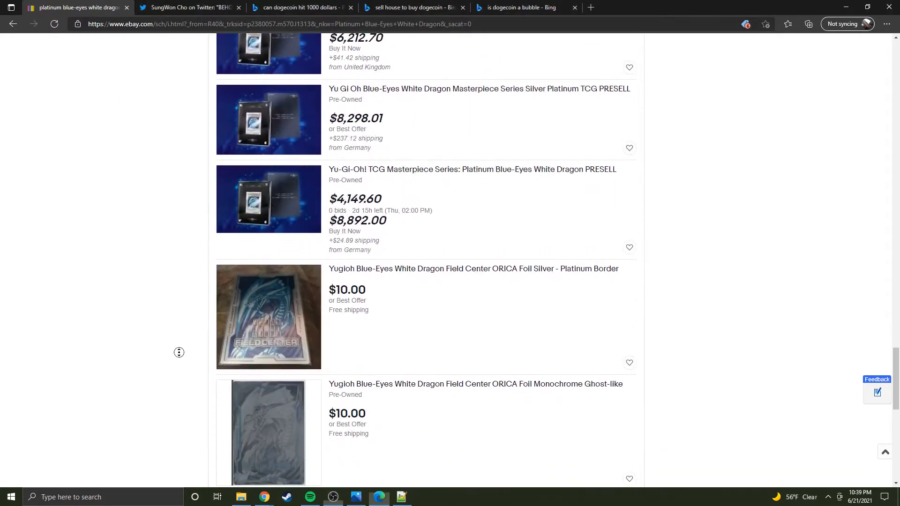
scroll(up, 3)
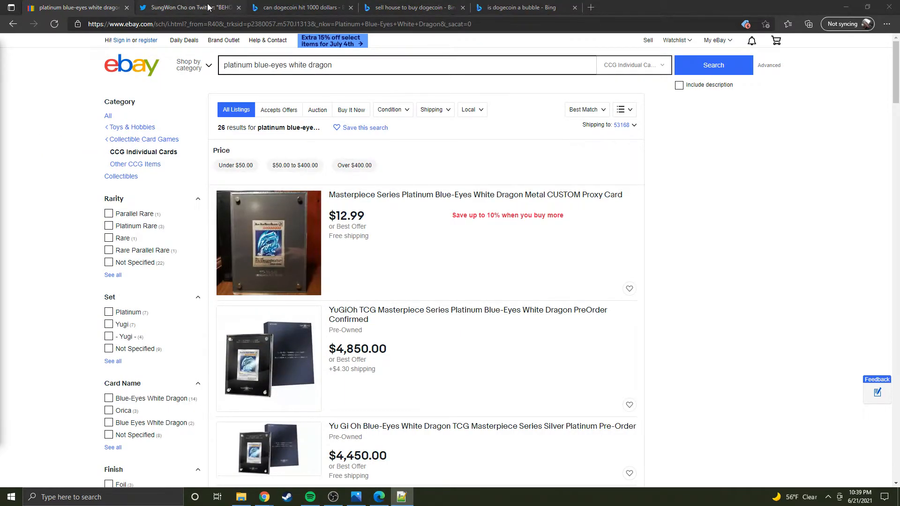
Show SungWon Cho's tweet about his pure-silver Platinum Blue-Eyes White Dragon.
click(187, 7)
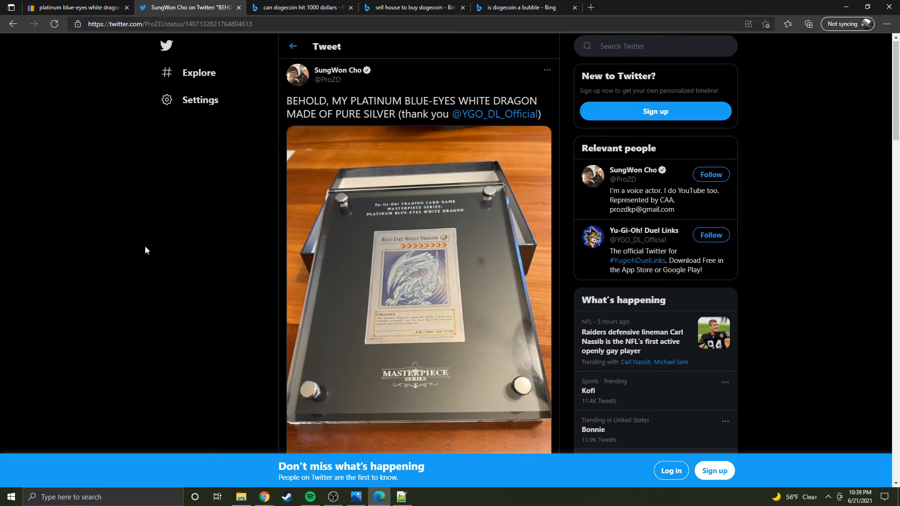
mouse_move(131, 224)
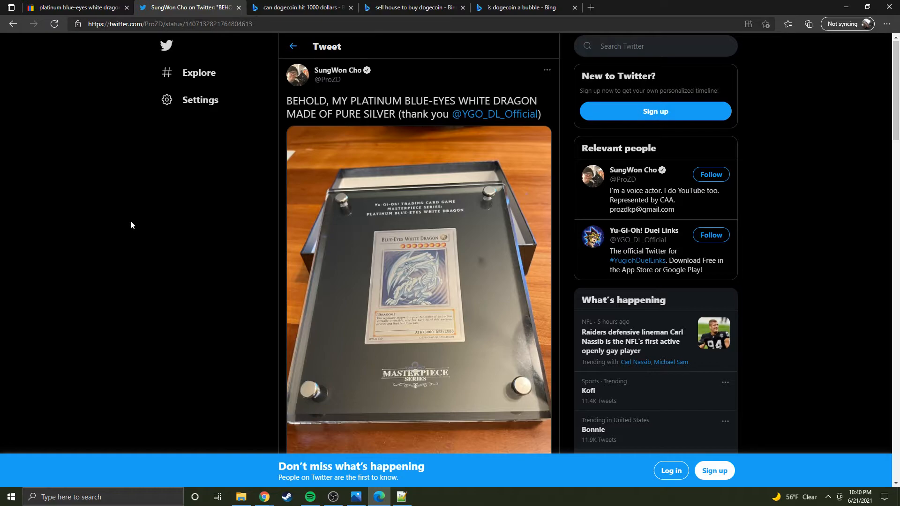
mouse_move(164, 39)
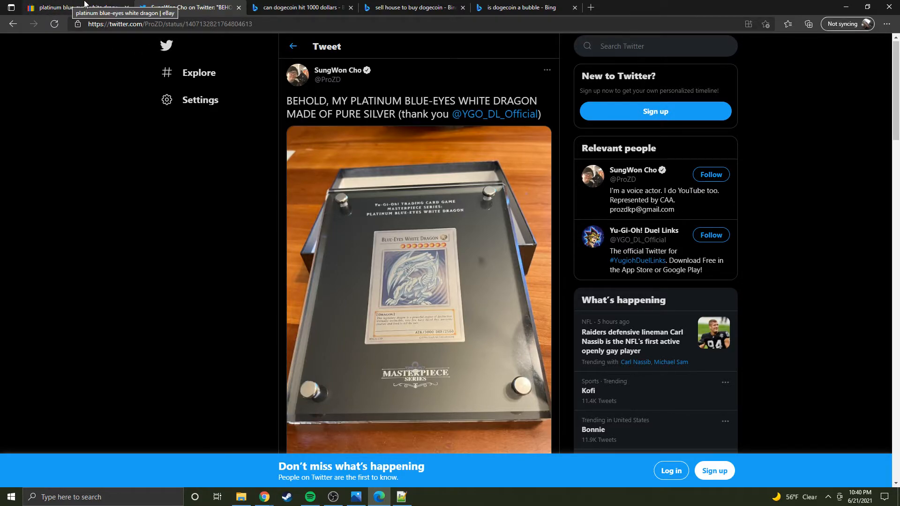
Return to the 26 eBay dragon listings, scroll down, then back to the top.
click(77, 7)
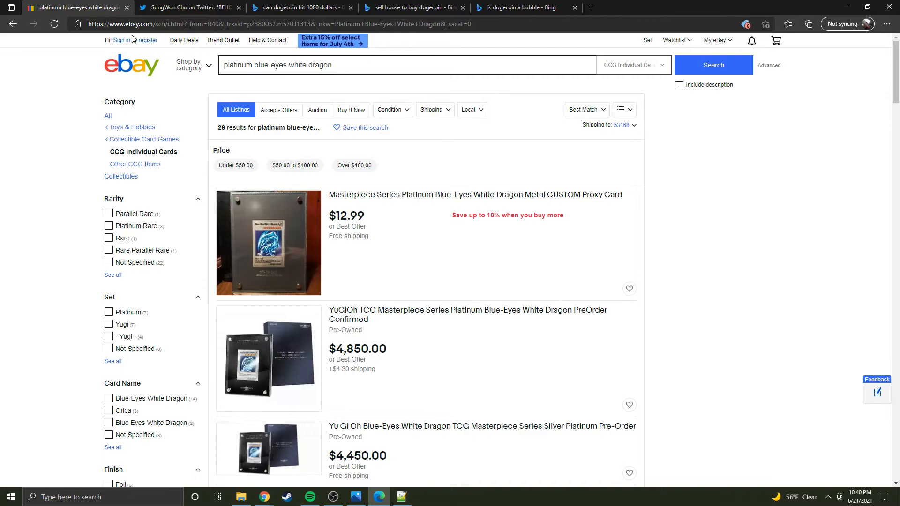
mouse_move(332, 199)
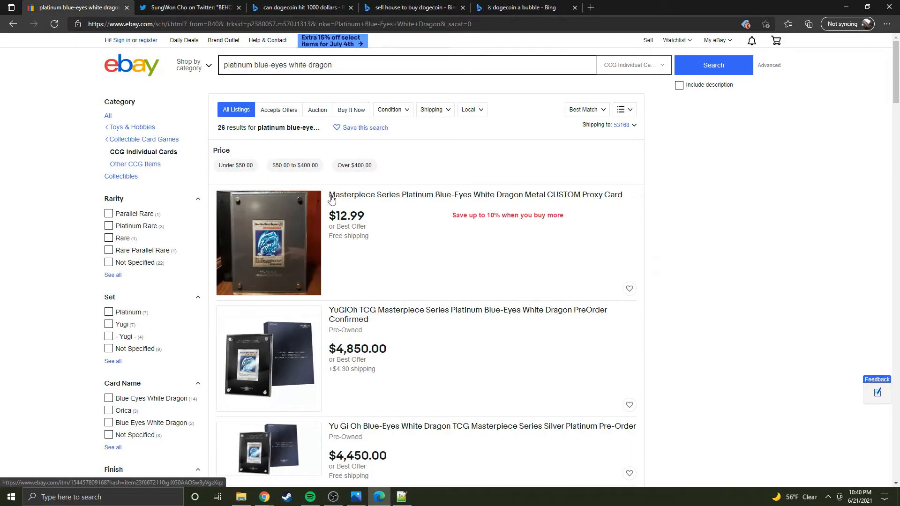
mouse_move(395, 129)
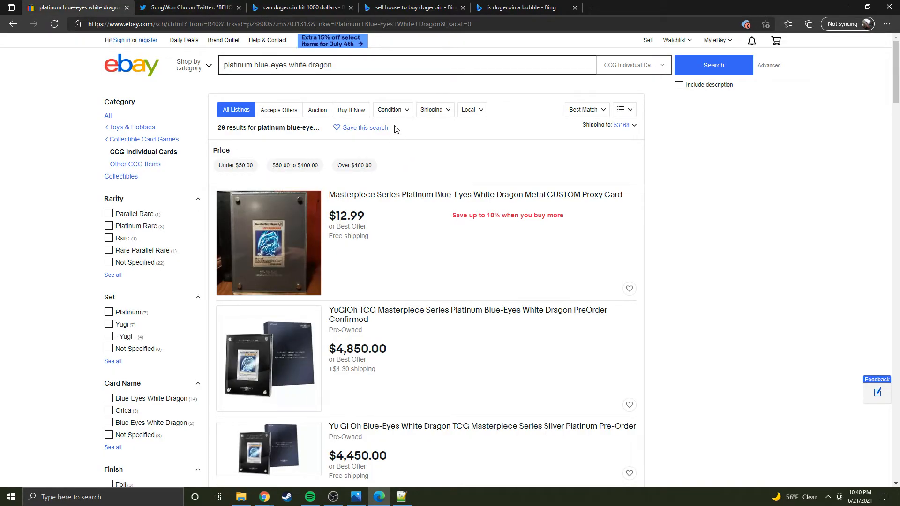
mouse_move(262, 192)
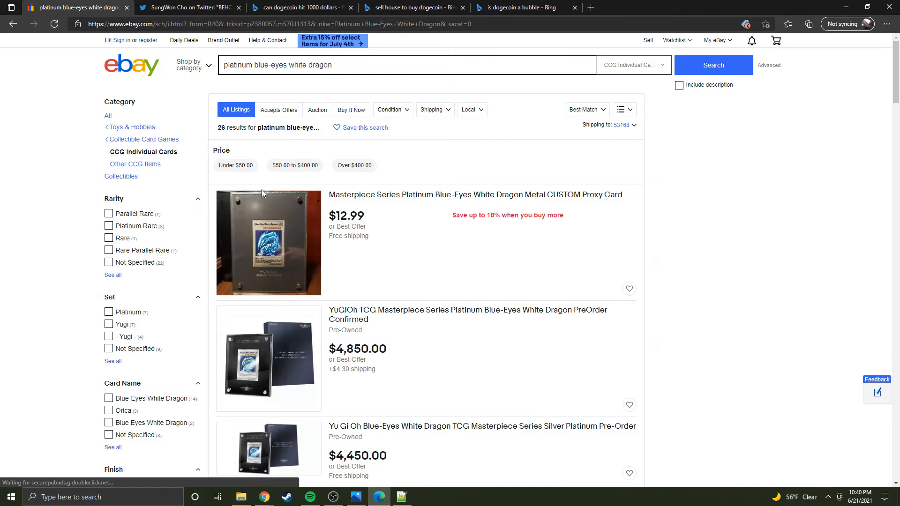
scroll(down, 3)
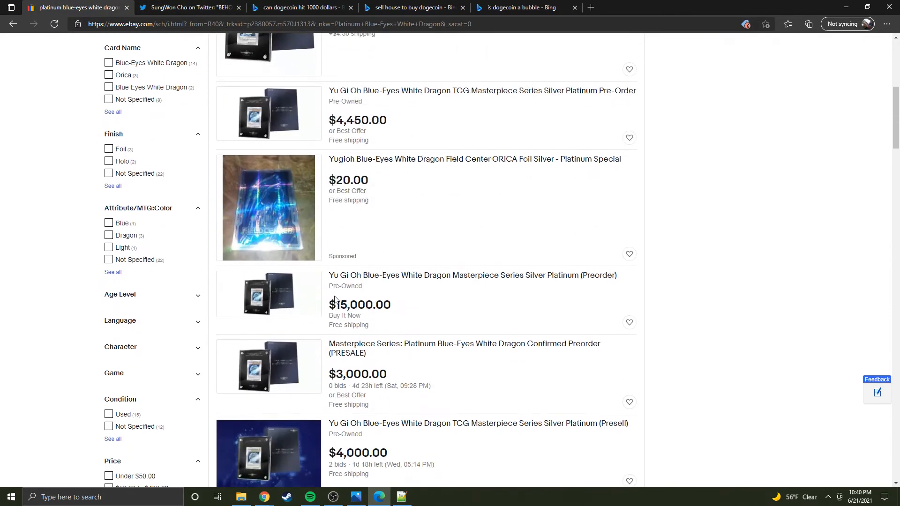
scroll(down, 3)
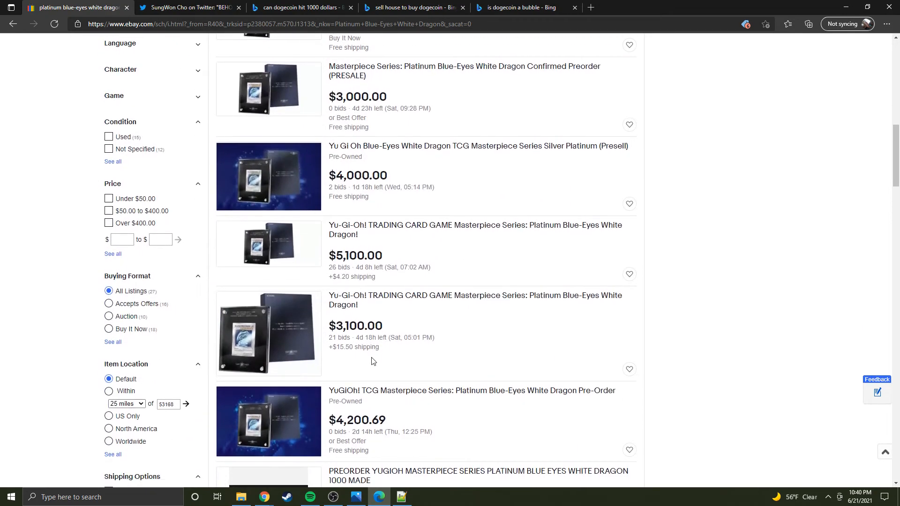
mouse_move(336, 349)
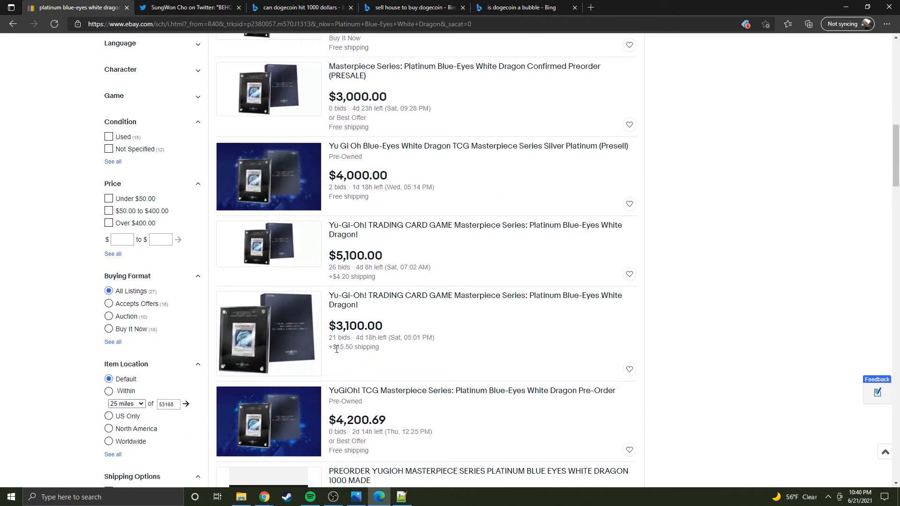
mouse_move(161, 281)
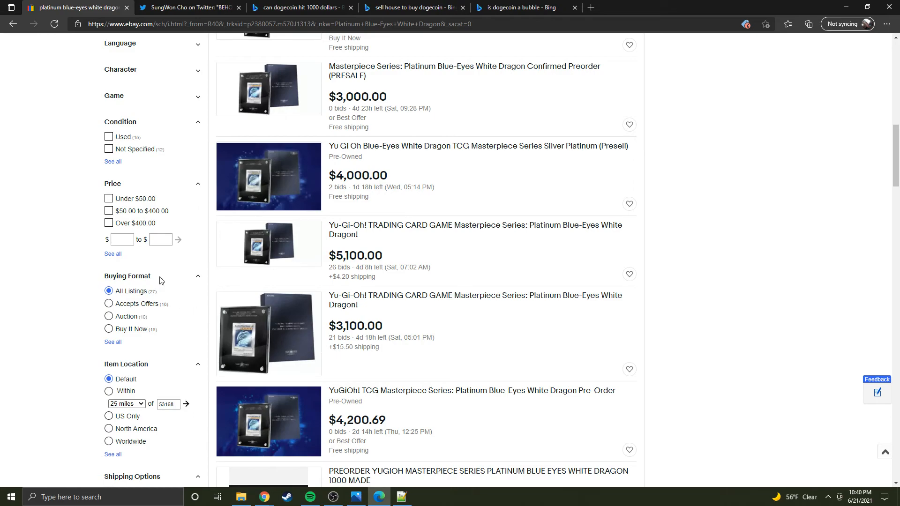
scroll(down, 3)
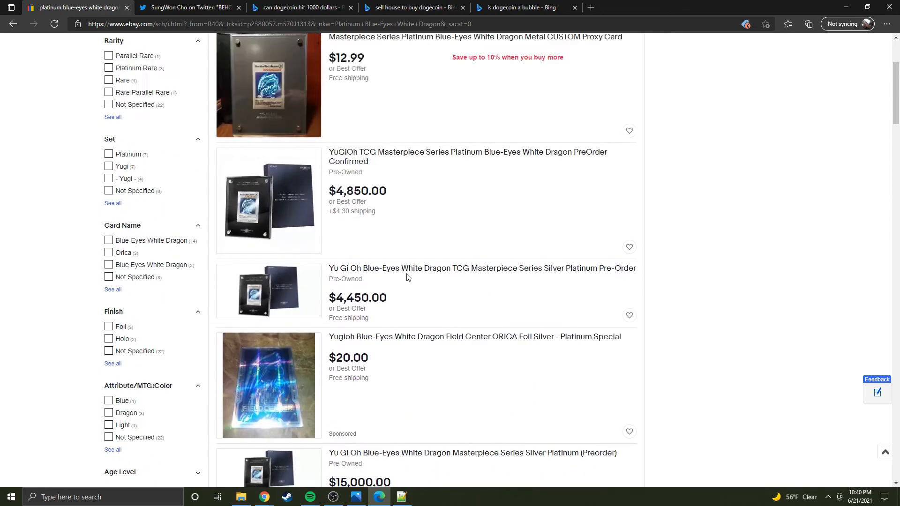
scroll(up, 3)
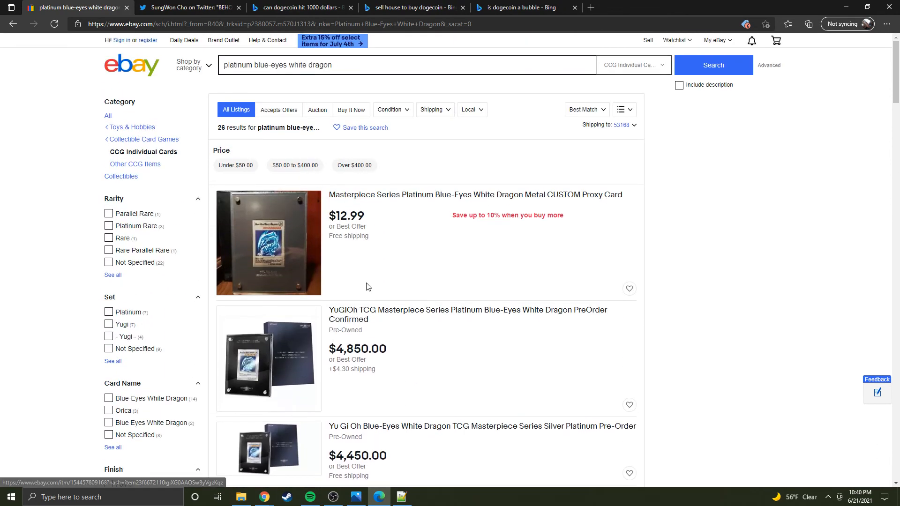